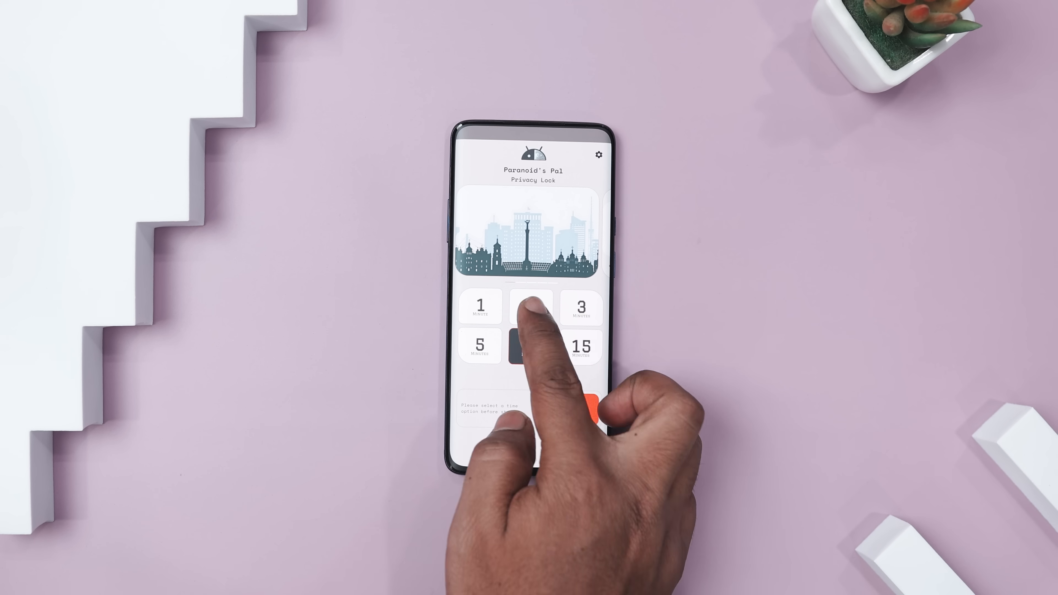
# Choose the 2 minutes tile so the phone locks two minutes after screen-off.
pyautogui.click(530, 306)
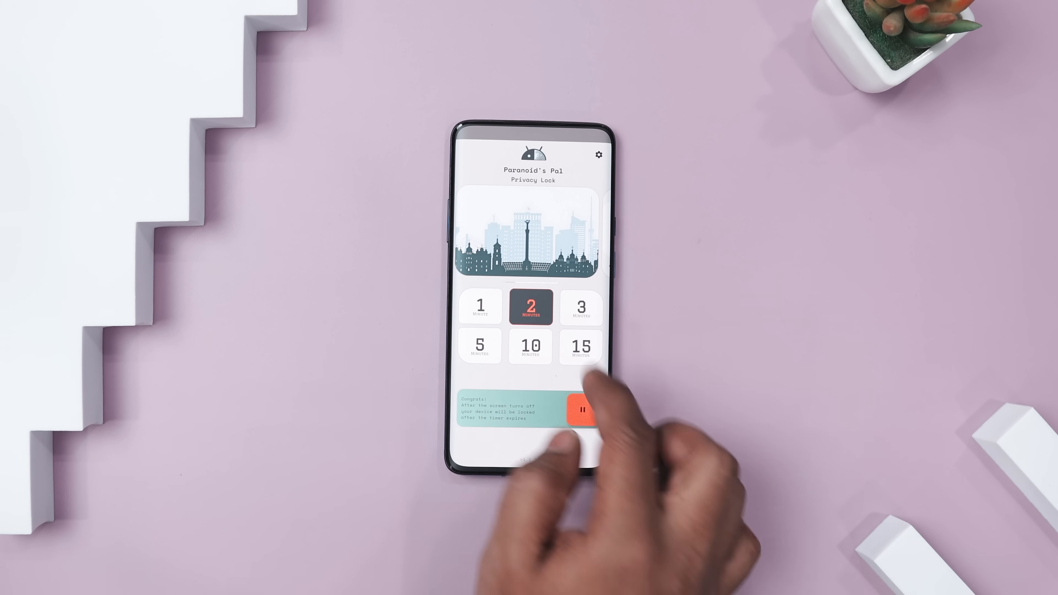
pyautogui.click(596, 154)
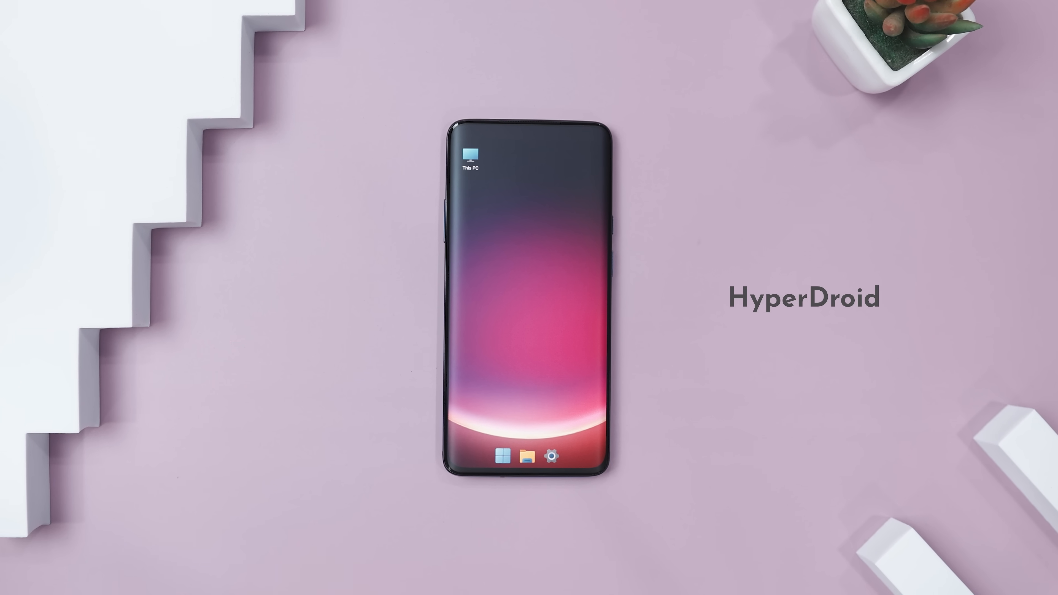
# Browse the Start app list, view This PC's internal storage, then close the window.
pyautogui.click(499, 453)
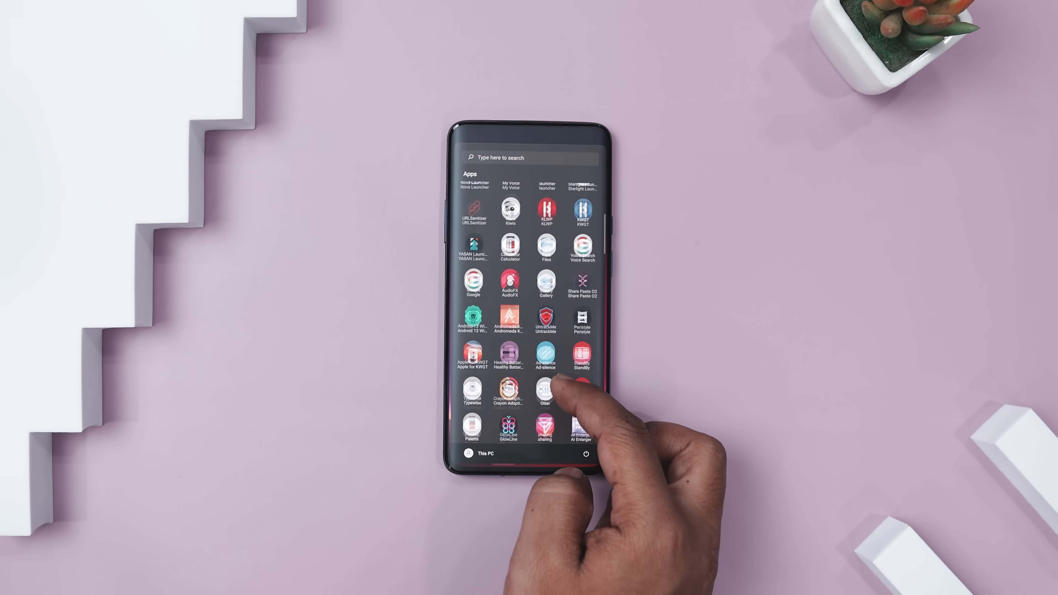
pyautogui.scroll(-3)
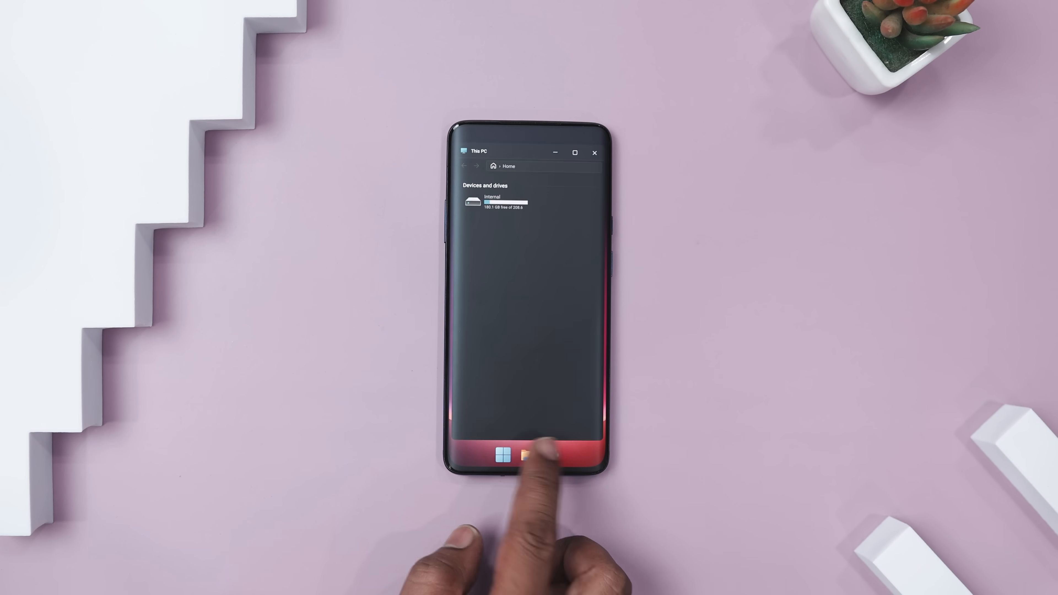
pyautogui.click(503, 201)
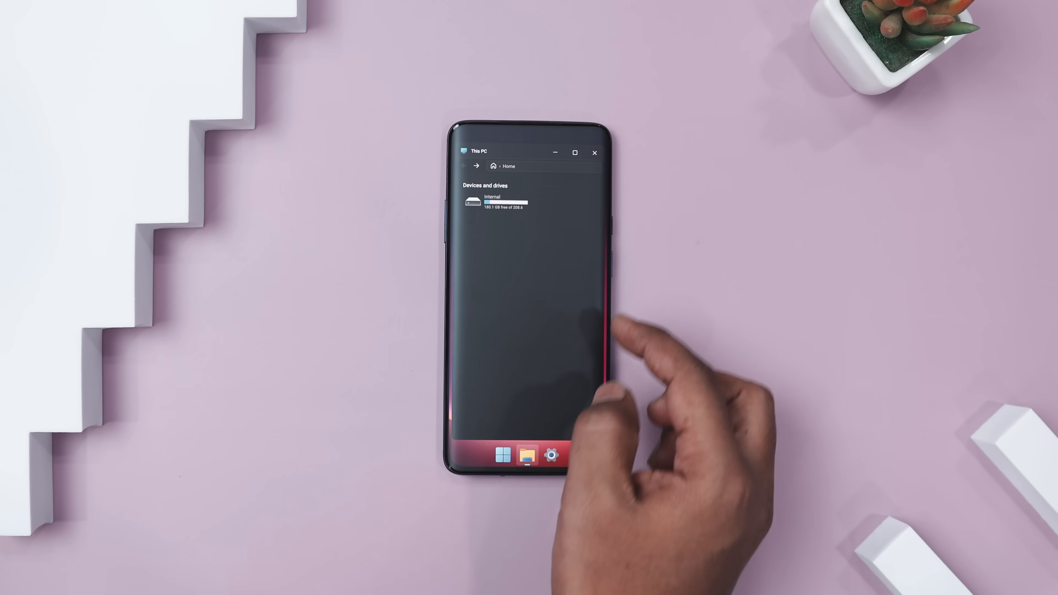
pyautogui.click(552, 454)
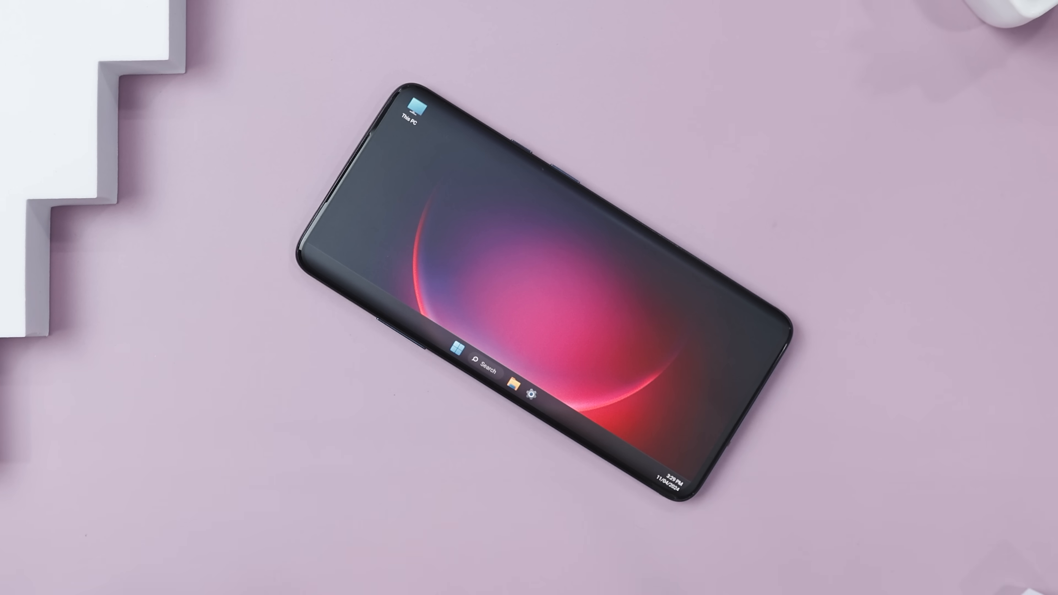
# From Start, launch This PC and browse into an internal storage folder.
pyautogui.click(457, 351)
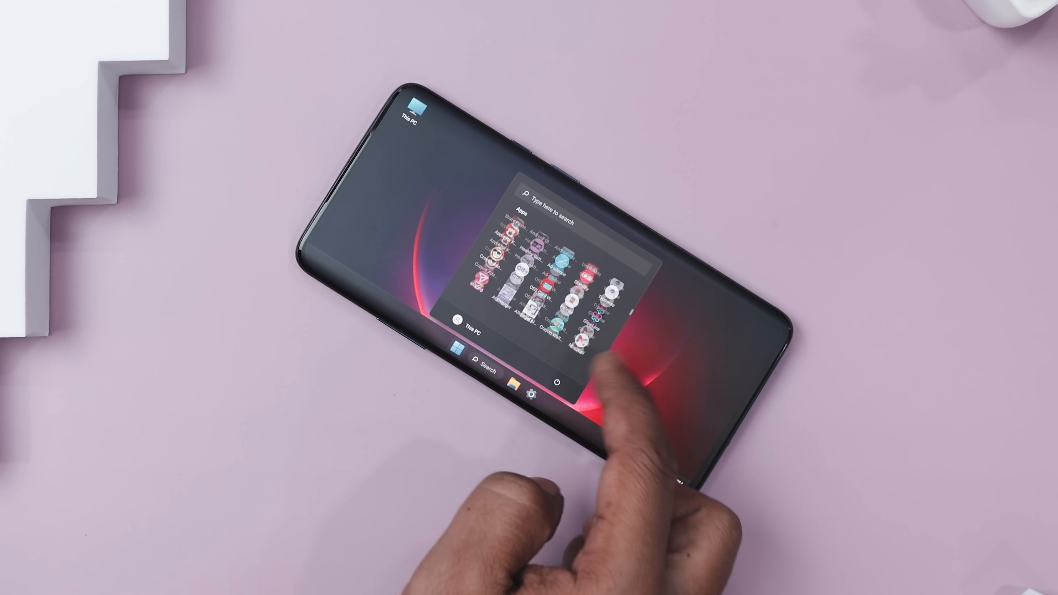
pyautogui.click(535, 394)
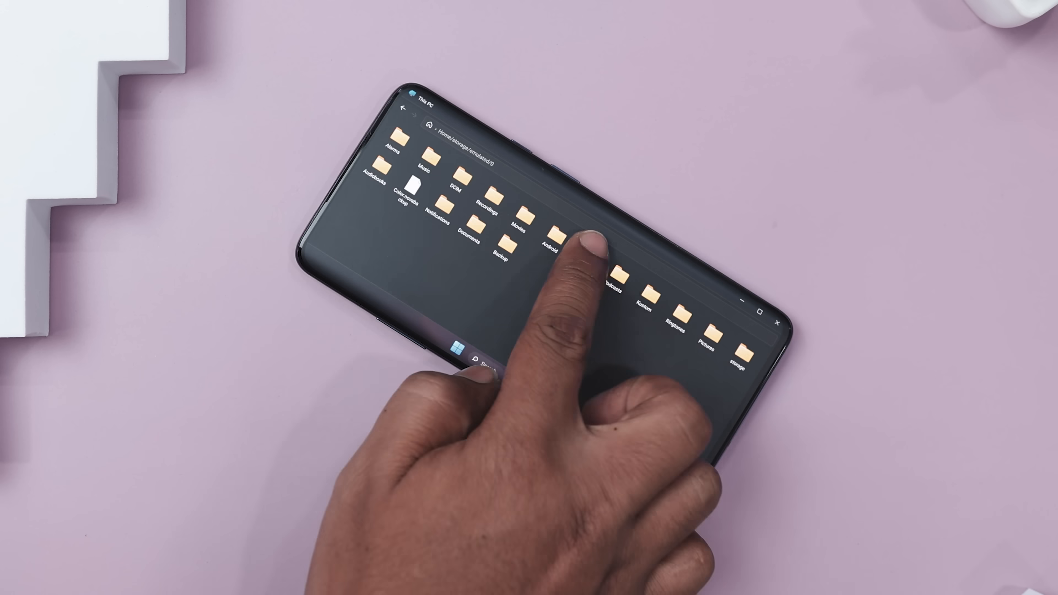
pyautogui.click(552, 240)
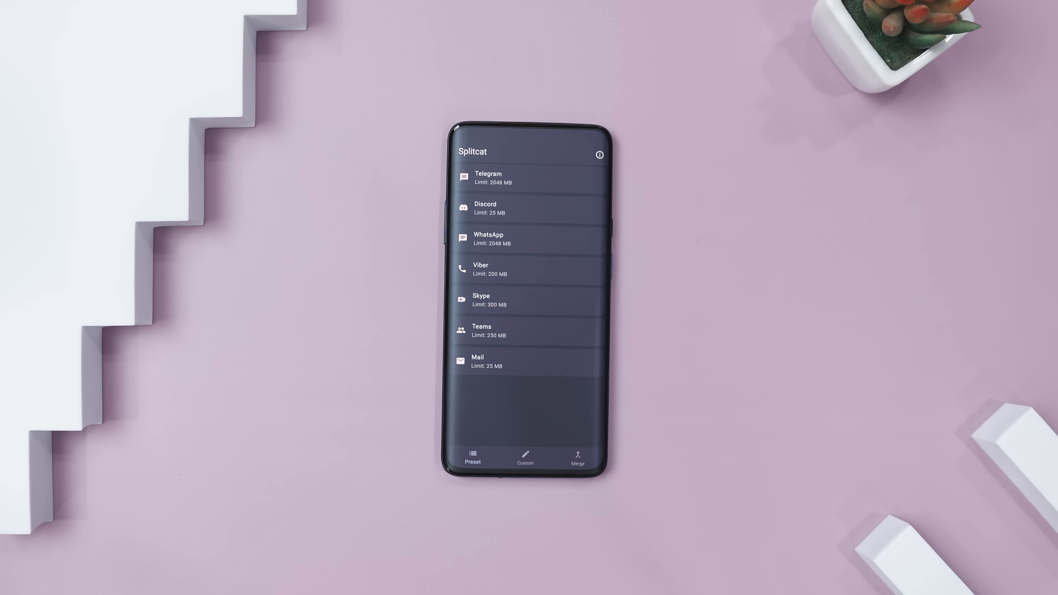
# With a custom 7 MB chunk size, split VID-20241102-WA0071.mp4 into parts.
pyautogui.click(524, 458)
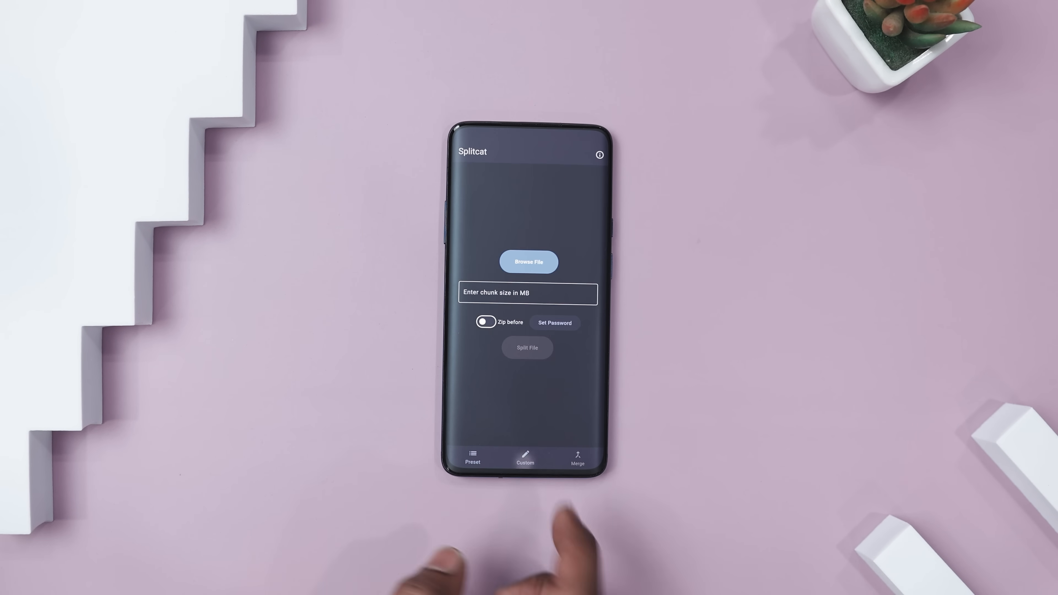
pyautogui.click(528, 261)
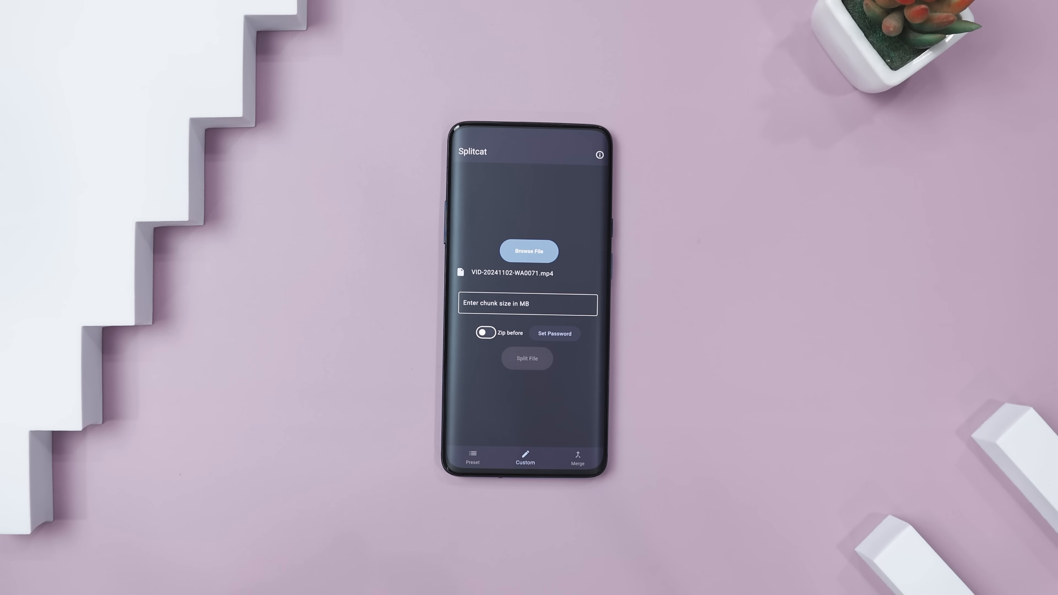
pyautogui.write('7')
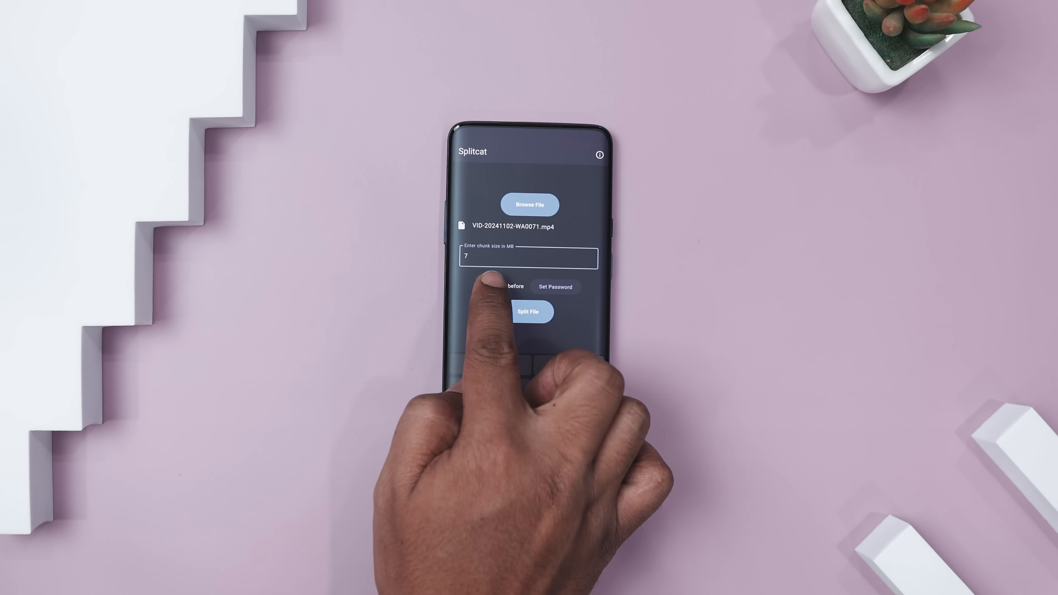
pyautogui.click(529, 311)
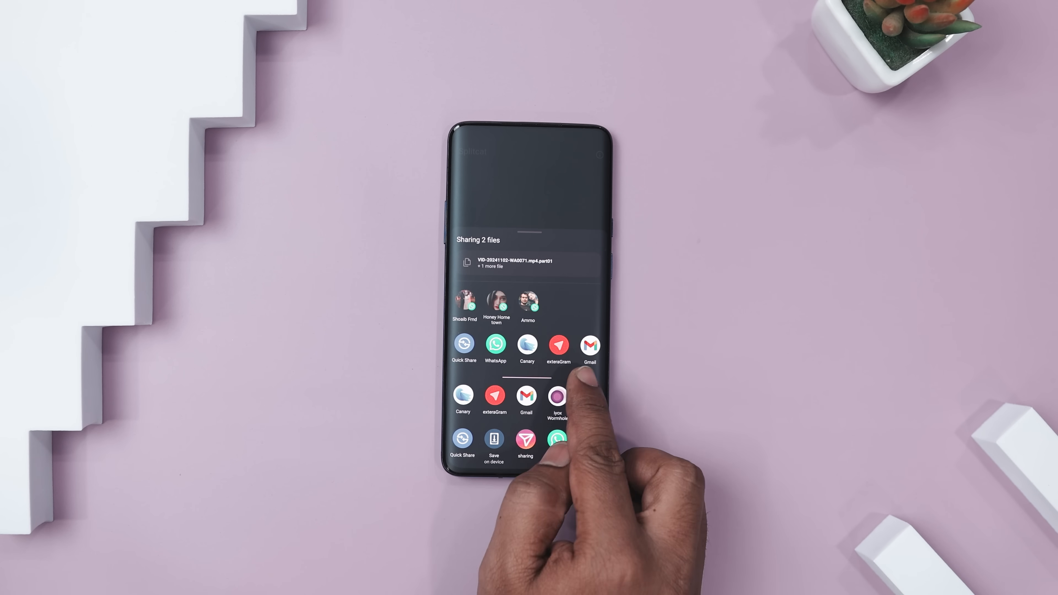
# Send the two split parts to the chosen app from the share sheet.
pyautogui.click(590, 346)
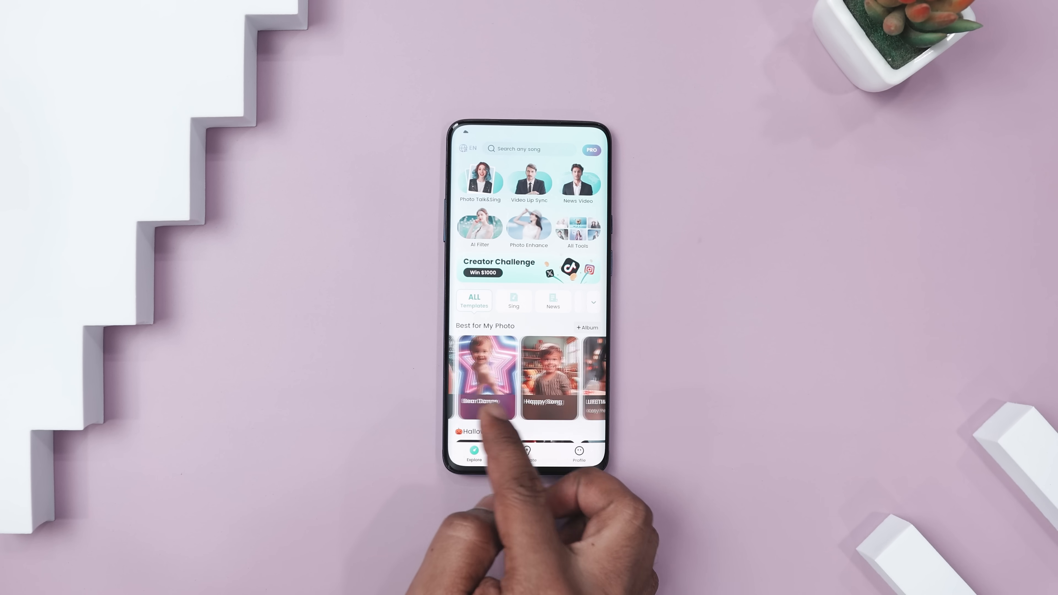
# Pick a song template from Explore and animate the face detected in the selfie.
pyautogui.hscroll(-3)
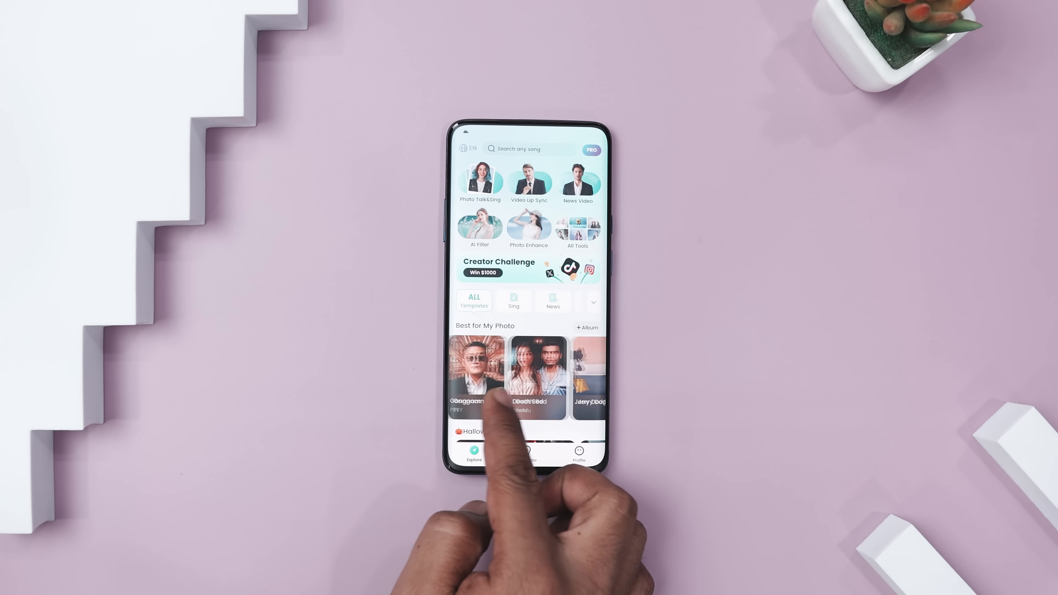
pyautogui.scroll(-3)
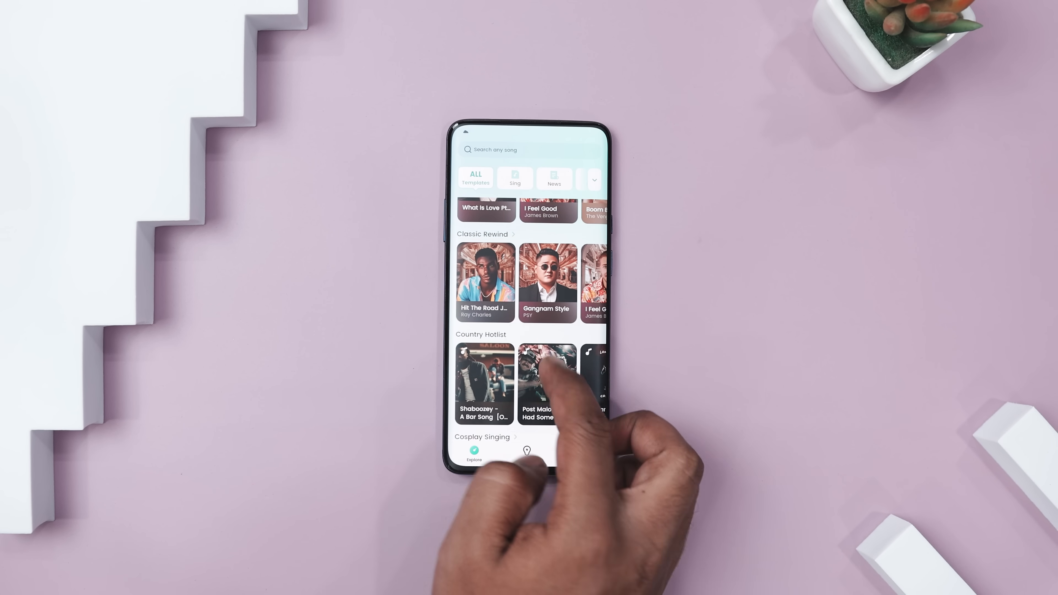
pyautogui.click(548, 379)
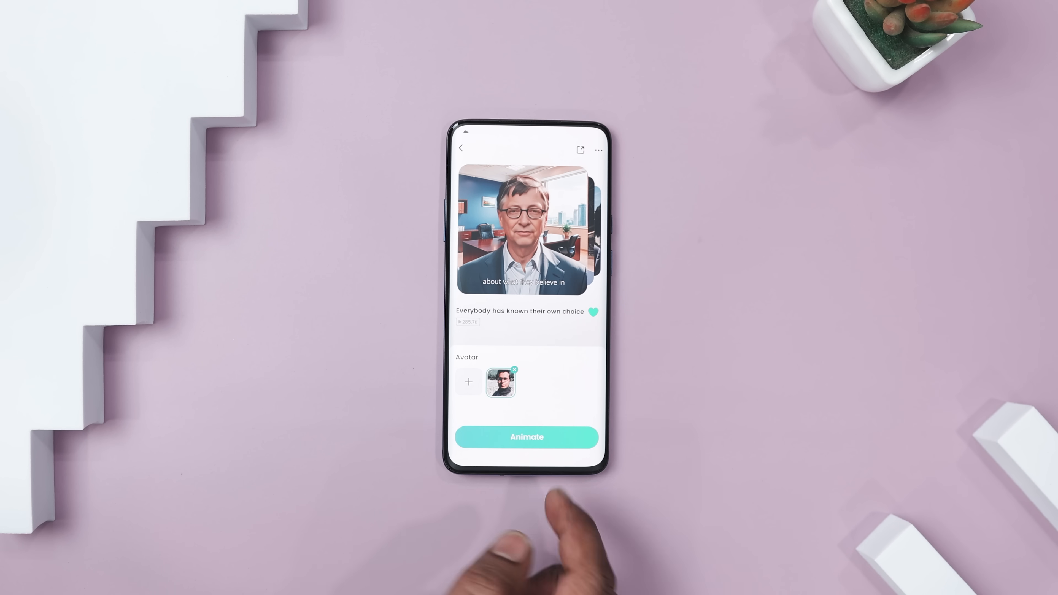
pyautogui.click(526, 436)
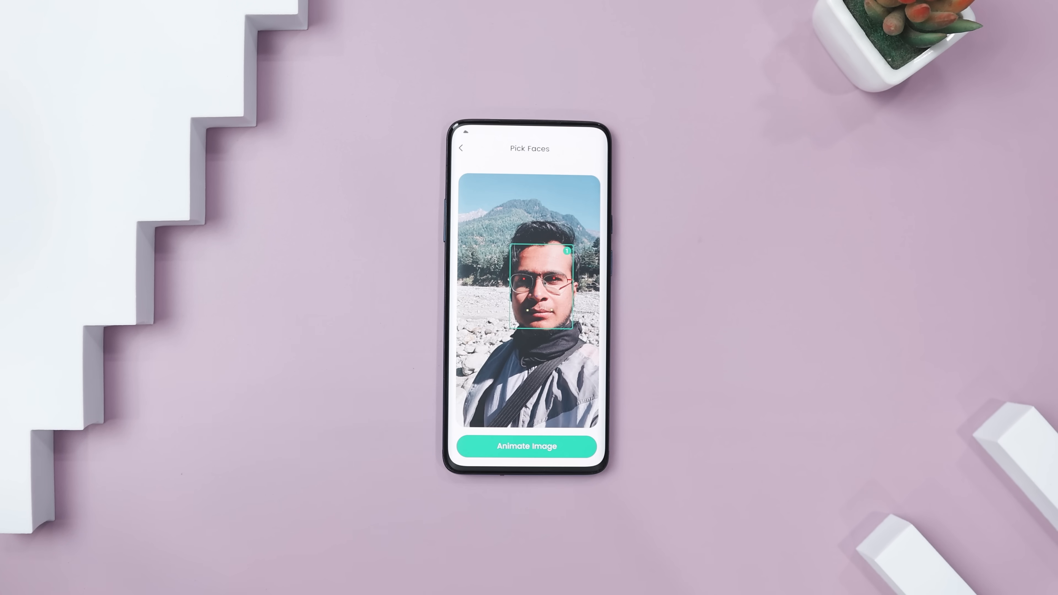
pyautogui.click(526, 446)
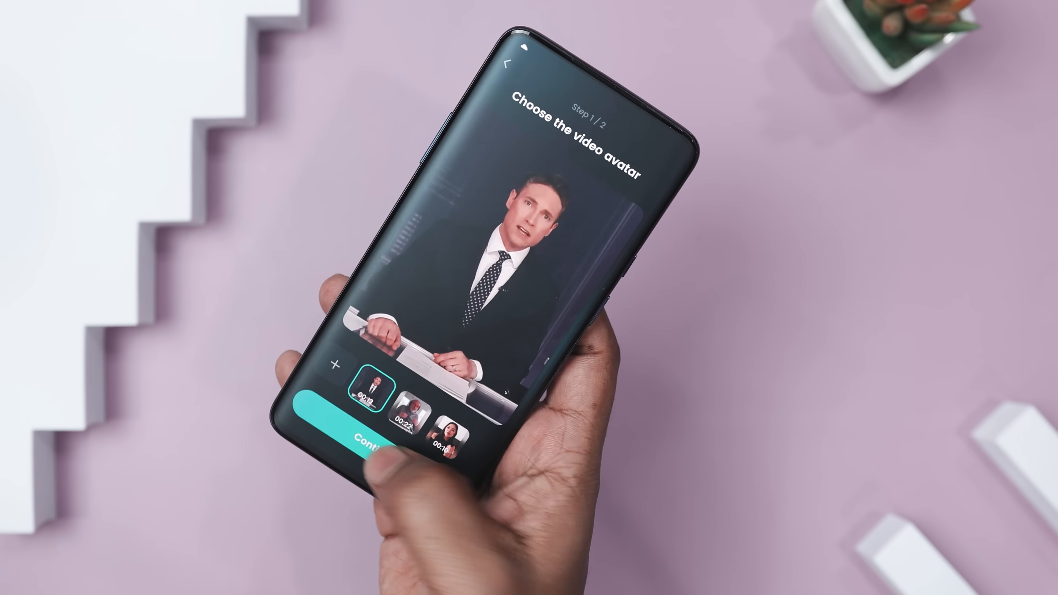
# Confirm the news anchor video, select the Santa Claus portrait as avatar and continue.
pyautogui.click(367, 439)
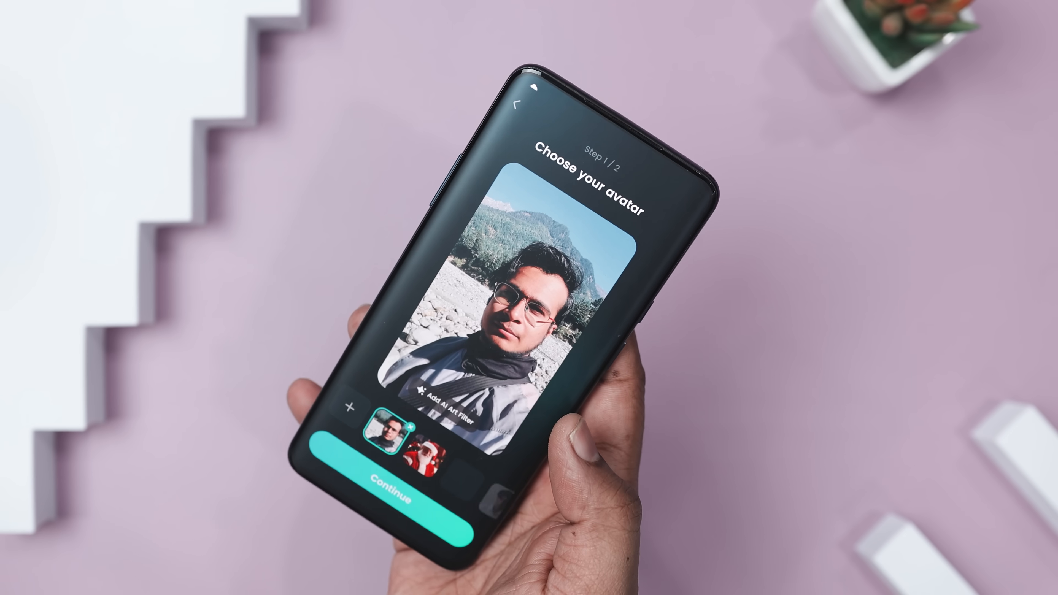
pyautogui.click(429, 459)
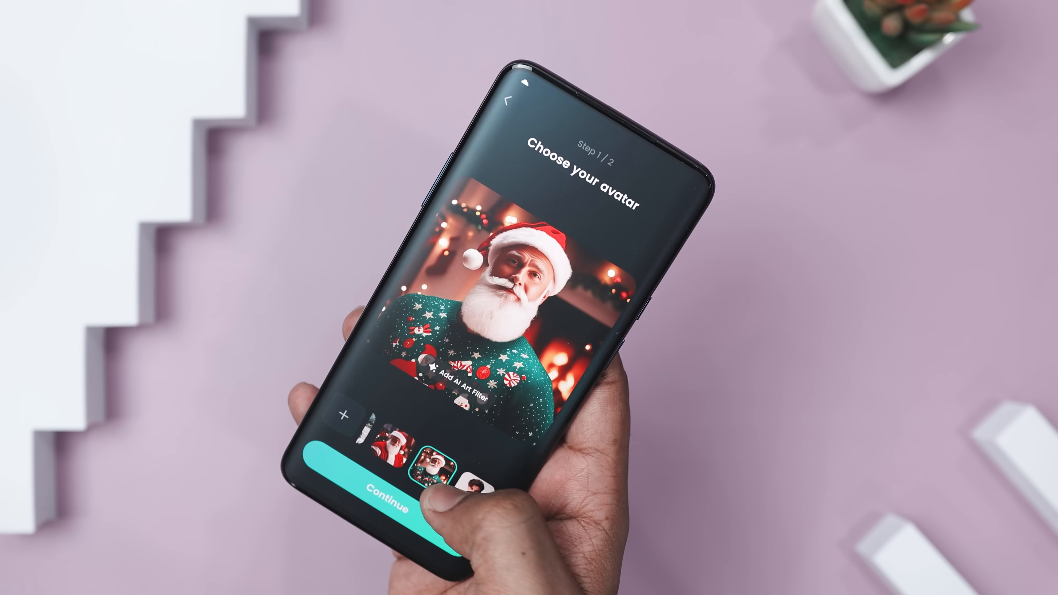
pyautogui.click(436, 463)
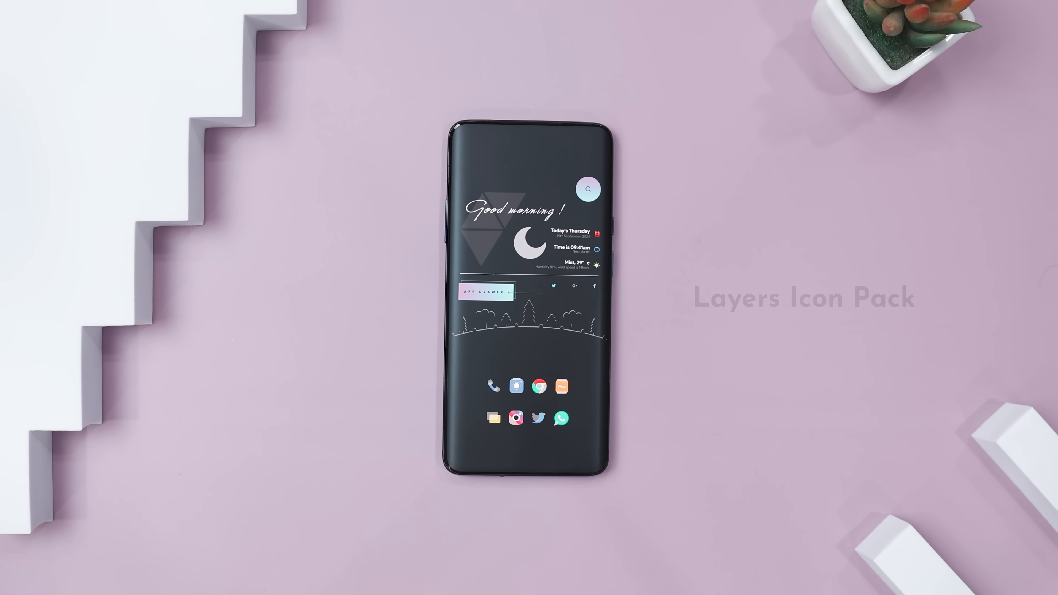
# Browse All icons through the Google category back to the category counts overview.
pyautogui.click(482, 292)
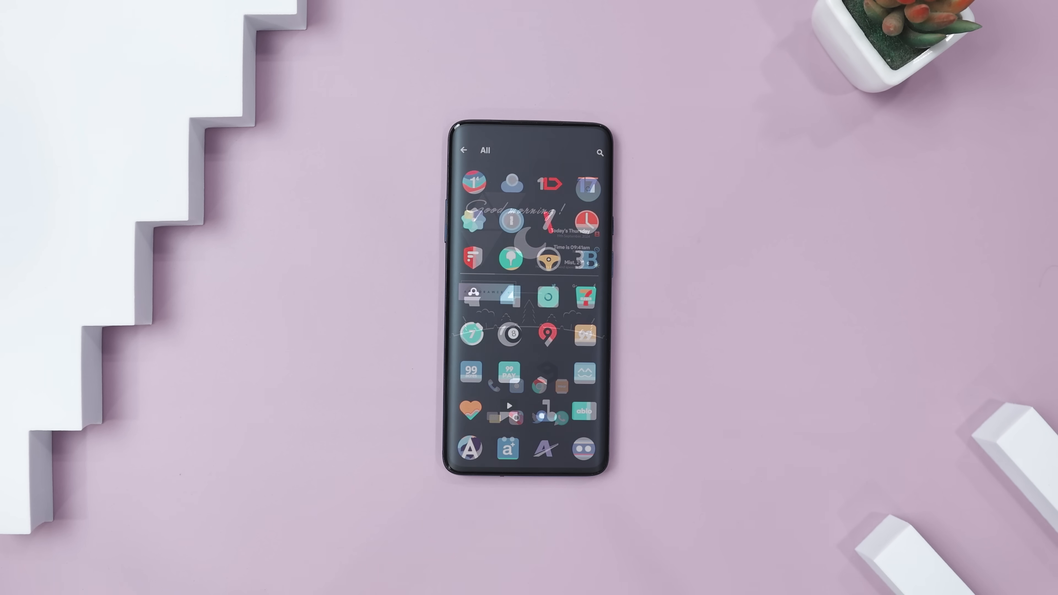
pyautogui.scroll(-3)
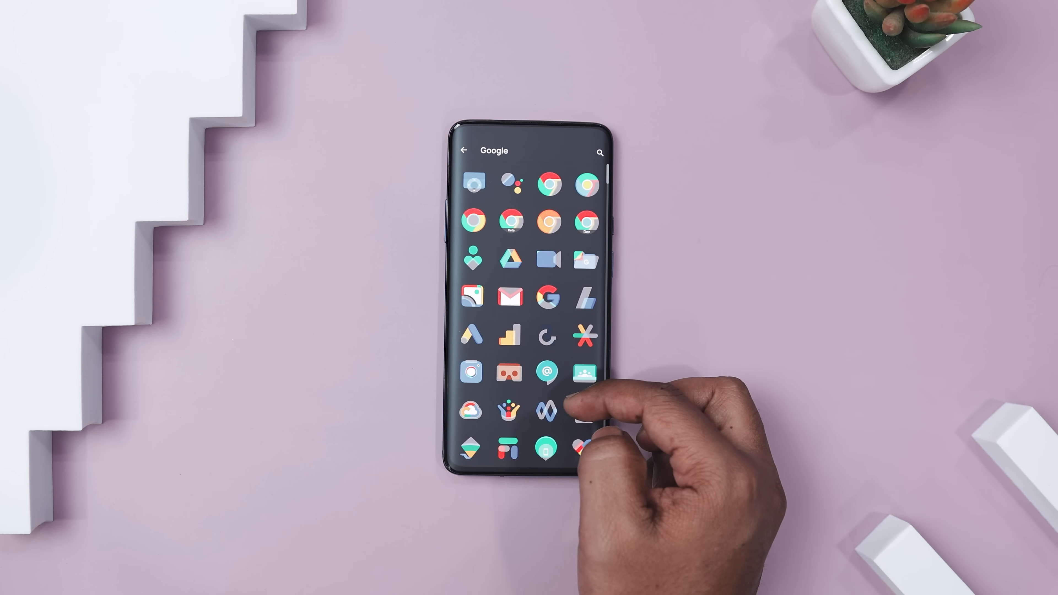
pyautogui.scroll(-3)
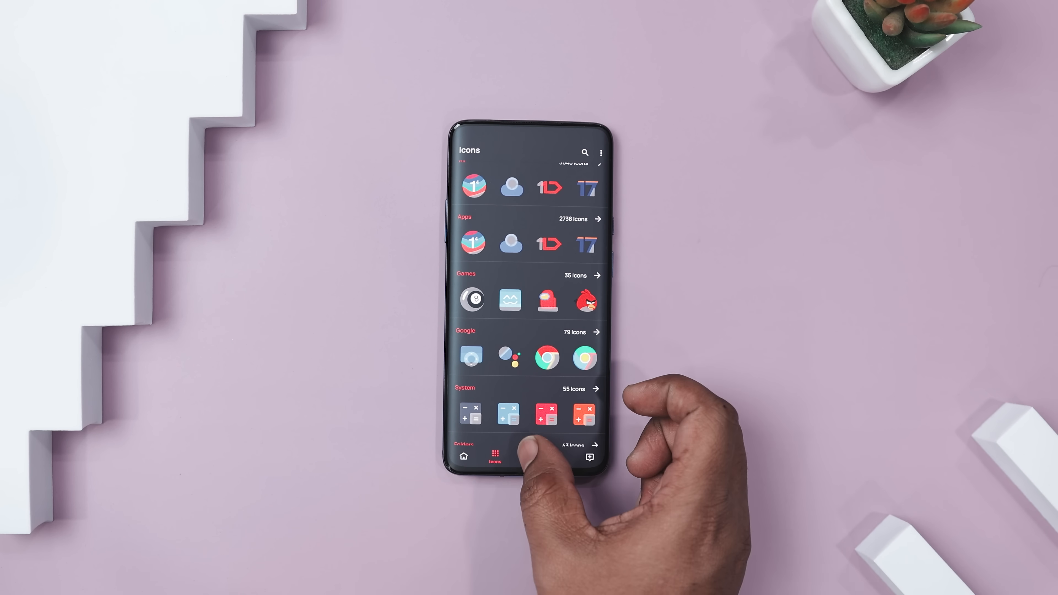
# Scroll the Wallpapers collection past Leaves, Hills, Boat and Sky.
pyautogui.click(525, 452)
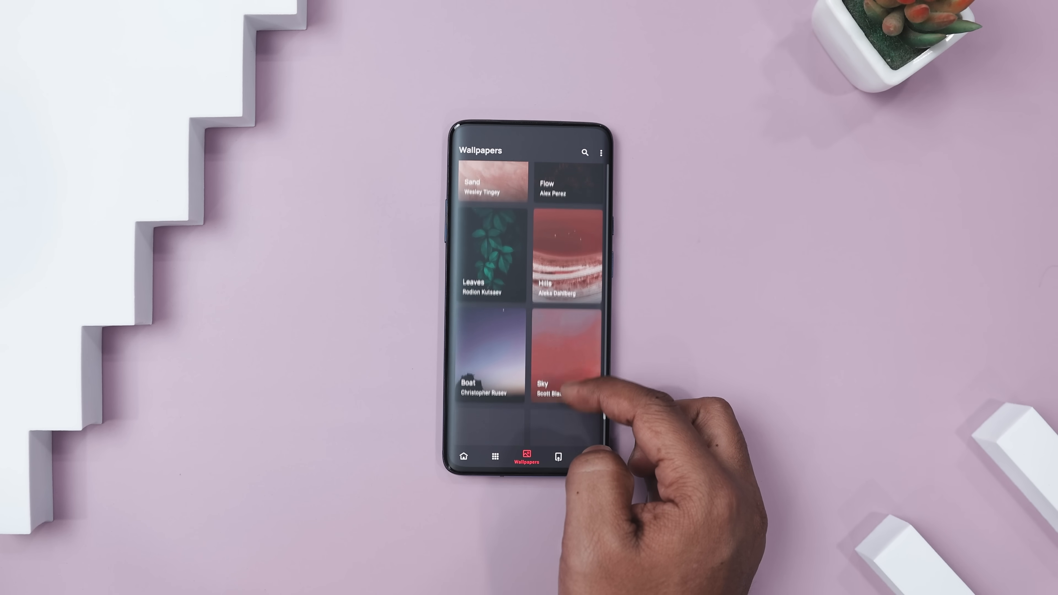
pyautogui.scroll(-3)
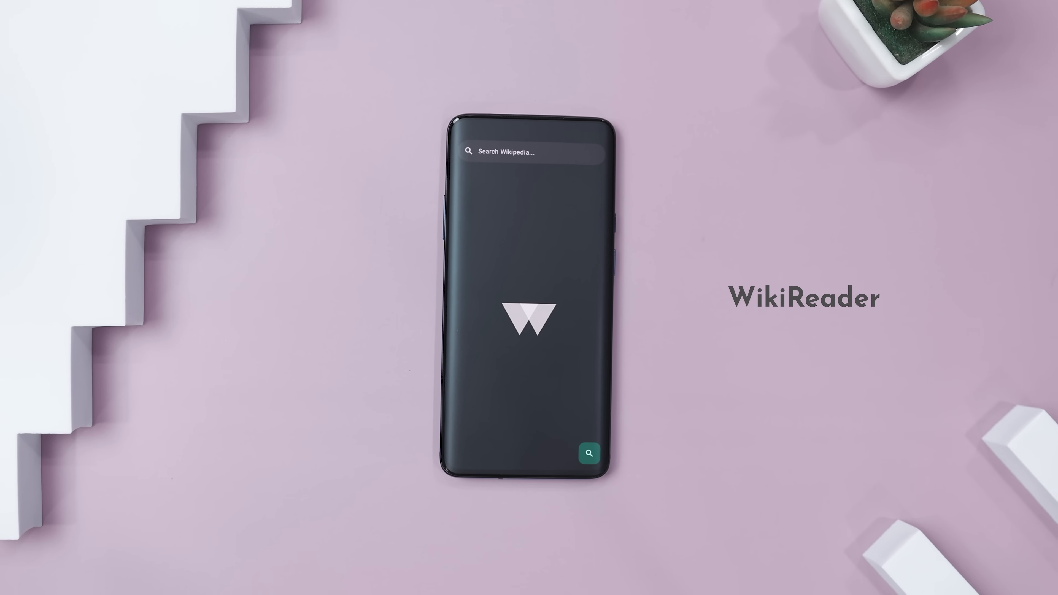
# Search 'googl', load the Google article and expand Criticism and controversies, then start a new search.
pyautogui.click(526, 153)
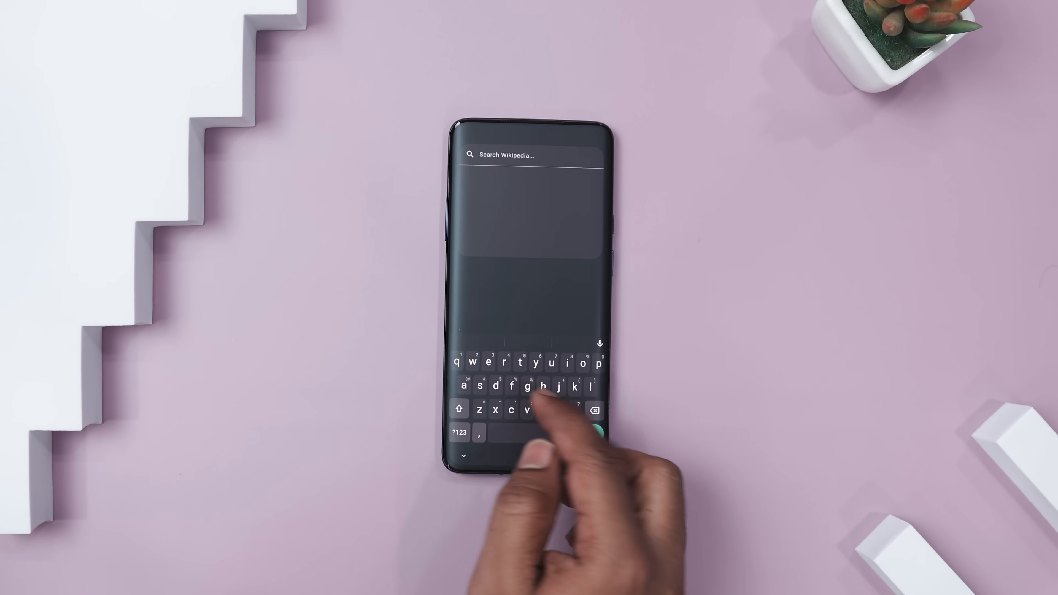
pyautogui.write('google')
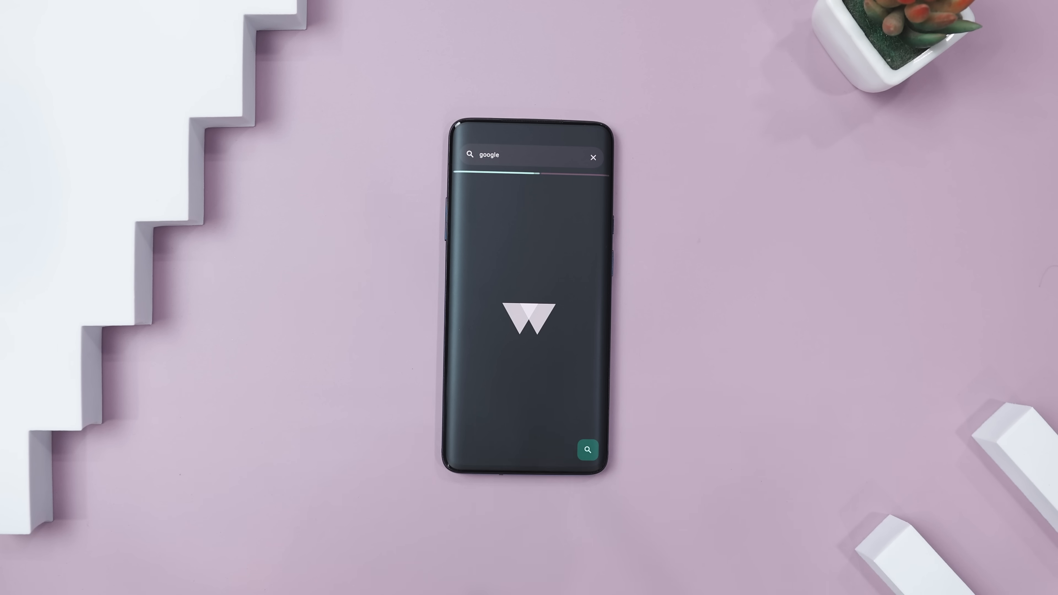
pyautogui.click(587, 450)
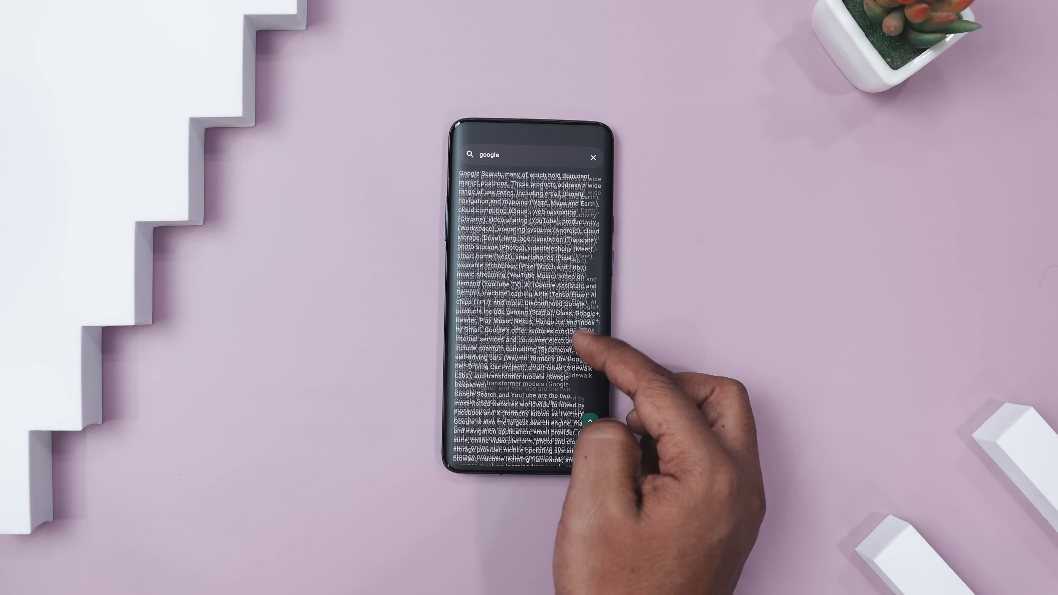
pyautogui.scroll(-3)
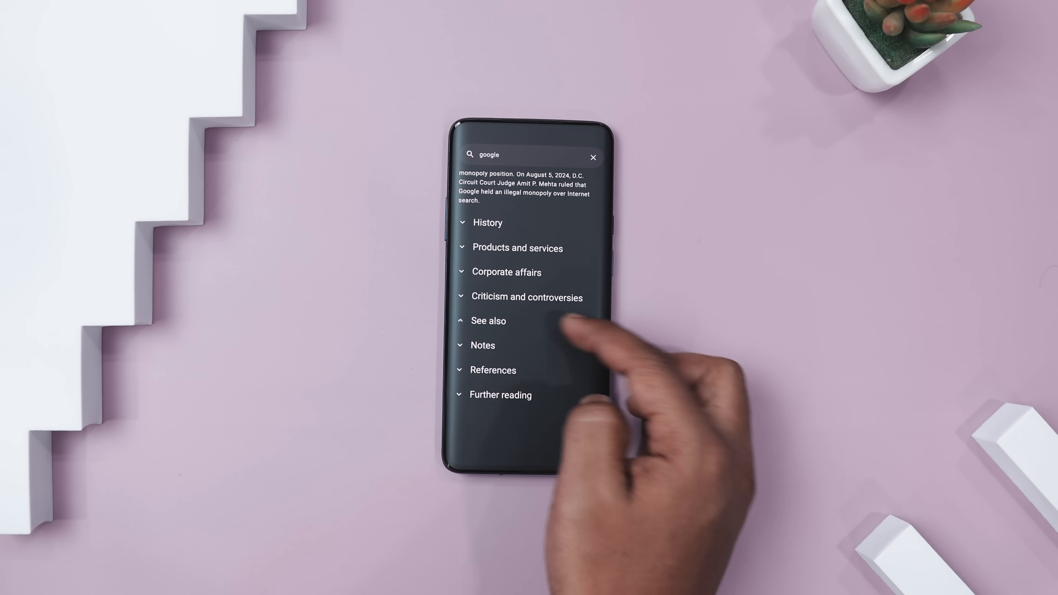
pyautogui.click(527, 297)
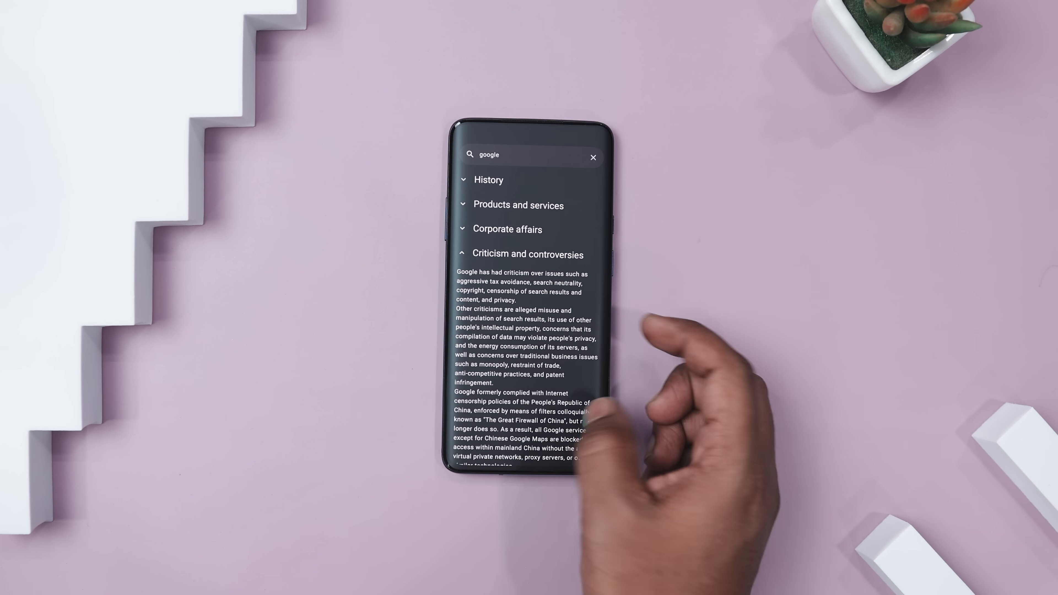
pyautogui.click(530, 154)
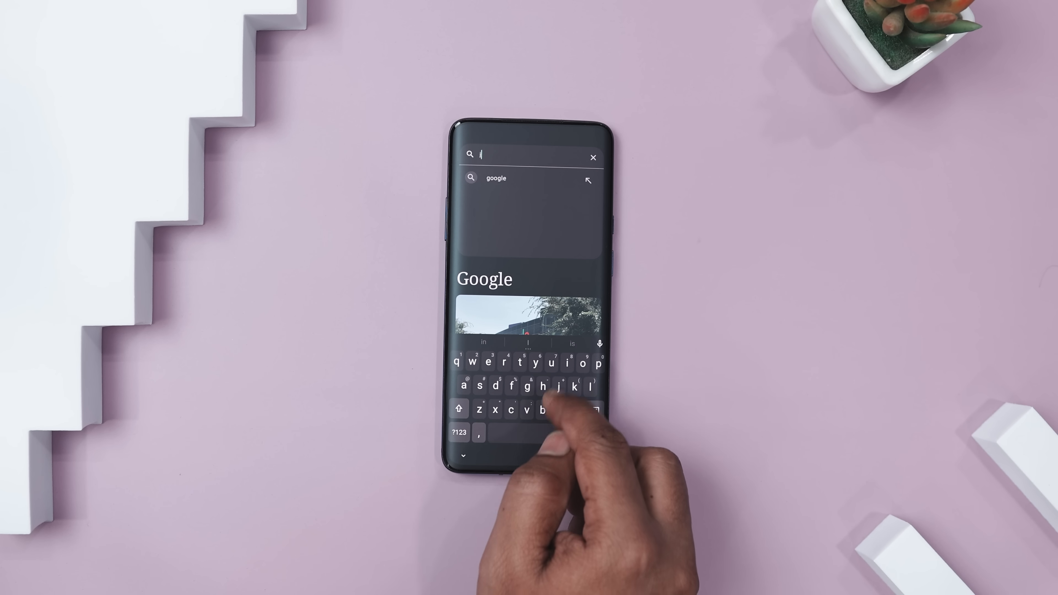
# Search 'instag' in WikiReader, read the Instagram article, then return to the Google article.
pyautogui.write('instagram')
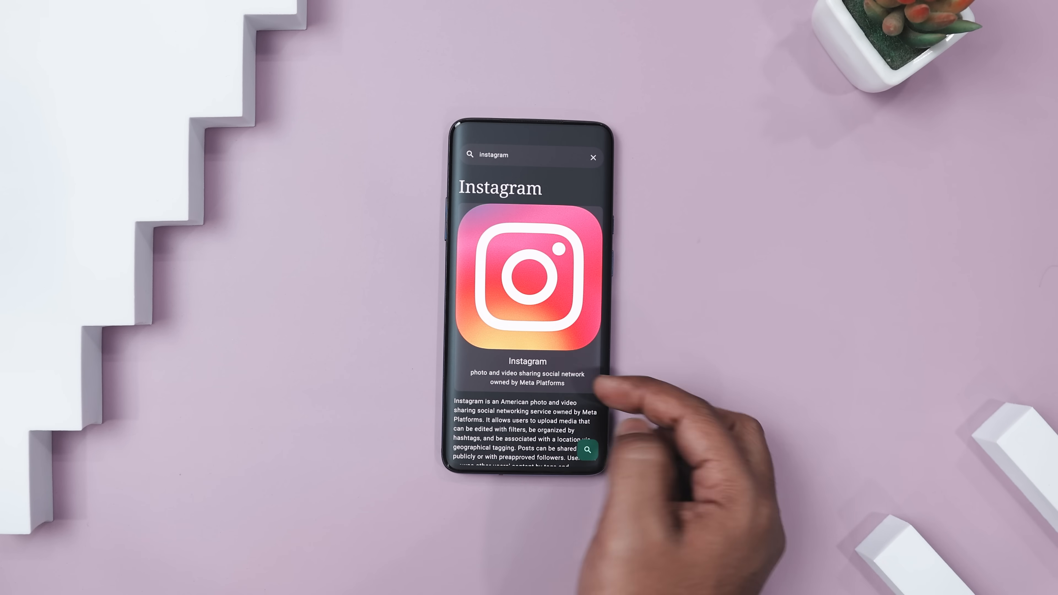
pyautogui.scroll(-3)
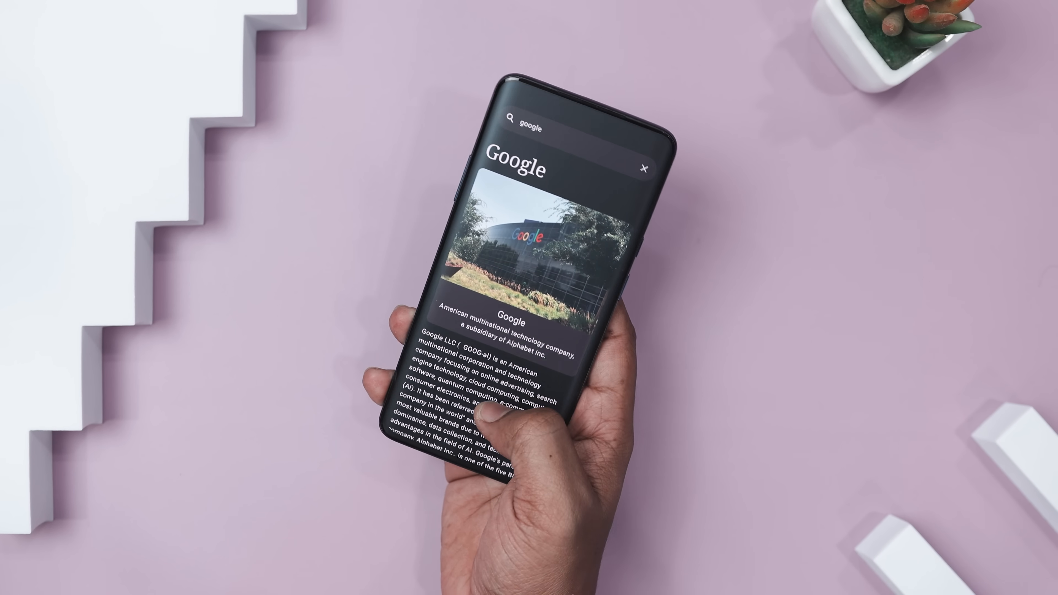
pyautogui.scroll(-3)
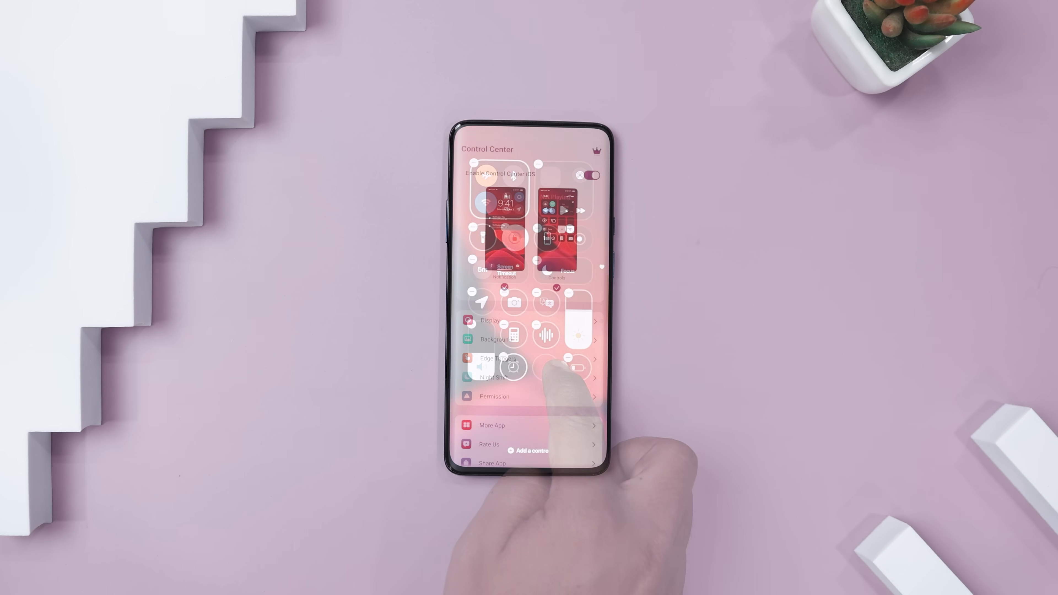
# Reach Edge Triggers settings and adjust the edge Width slider for control and notification positions.
pyautogui.click(491, 320)
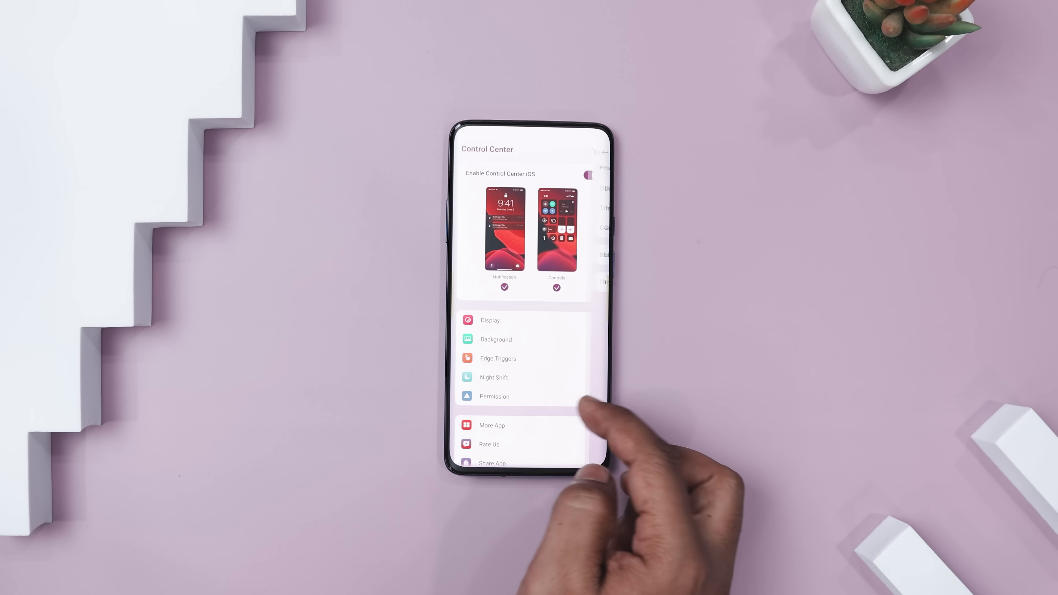
pyautogui.click(497, 358)
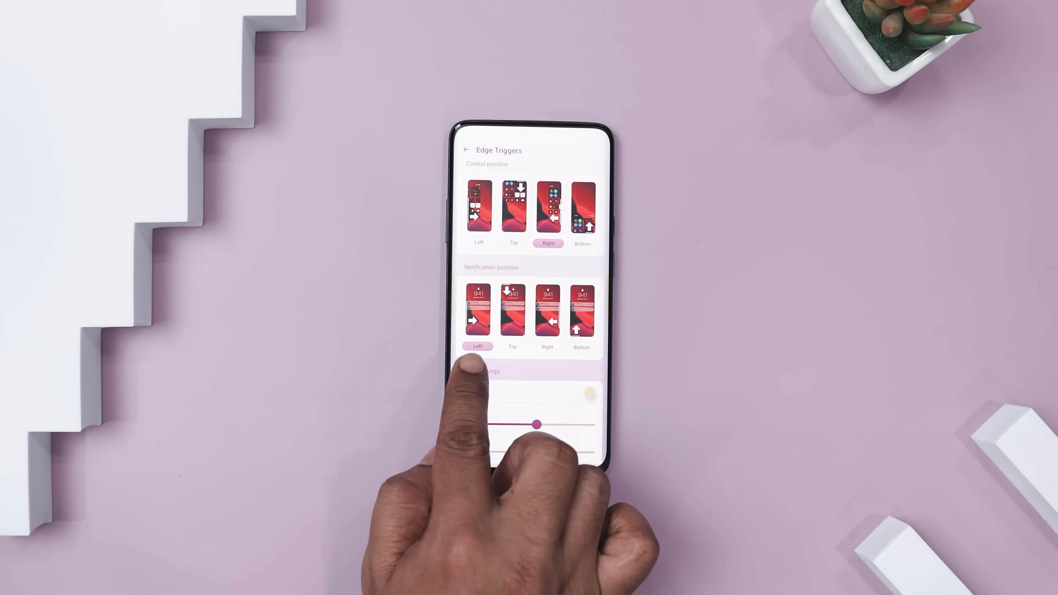
pyautogui.scroll(-3)
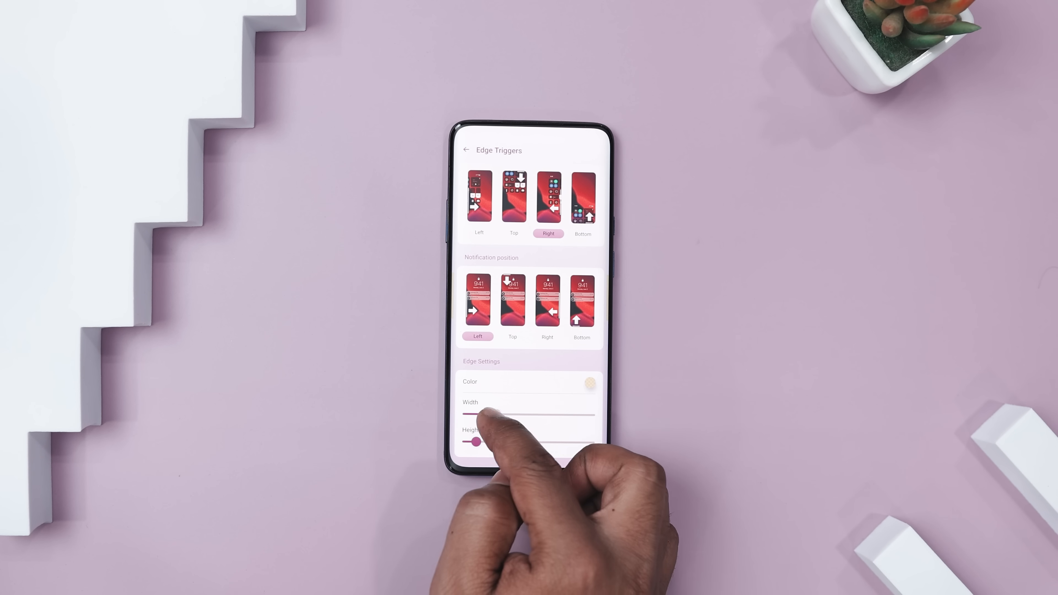
pyautogui.click(466, 150)
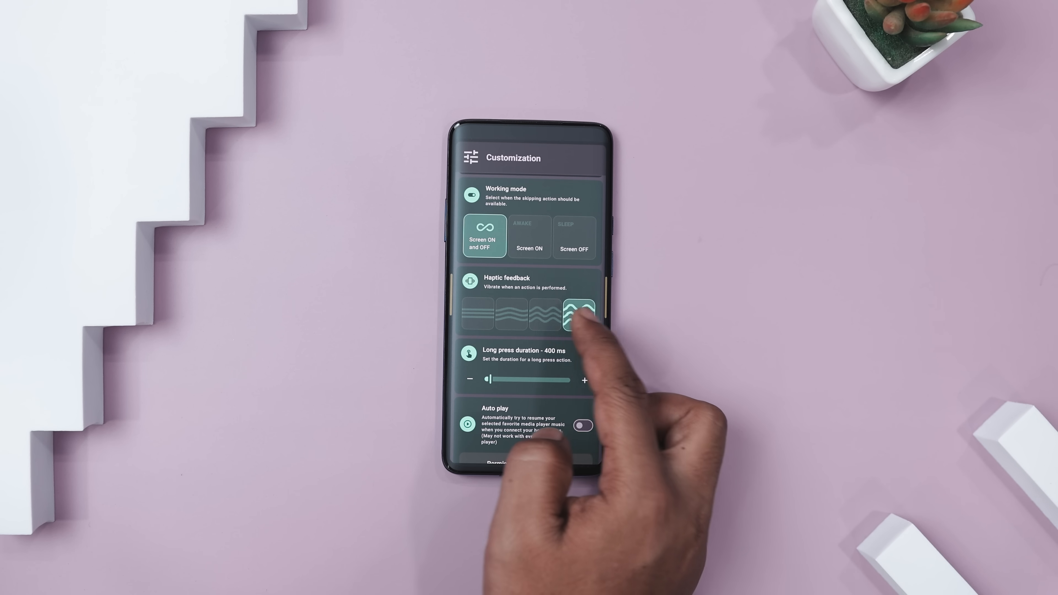
# Browse SoundTap customization, then show Settings listing YouTube, InnerTune and Spotify as supported players.
pyautogui.scroll(-3)
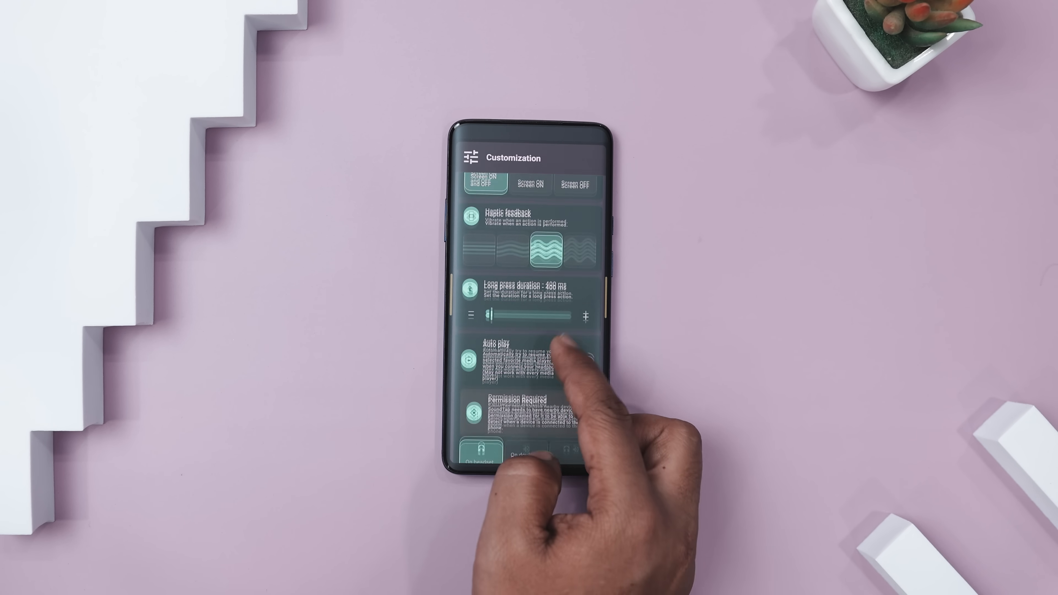
pyautogui.scroll(-3)
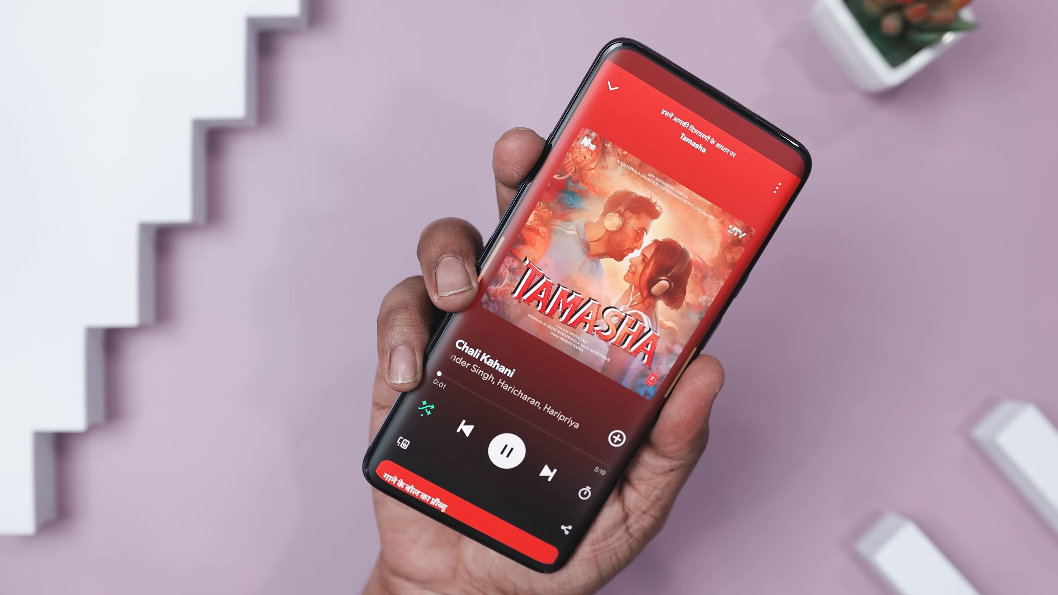
pyautogui.click(547, 466)
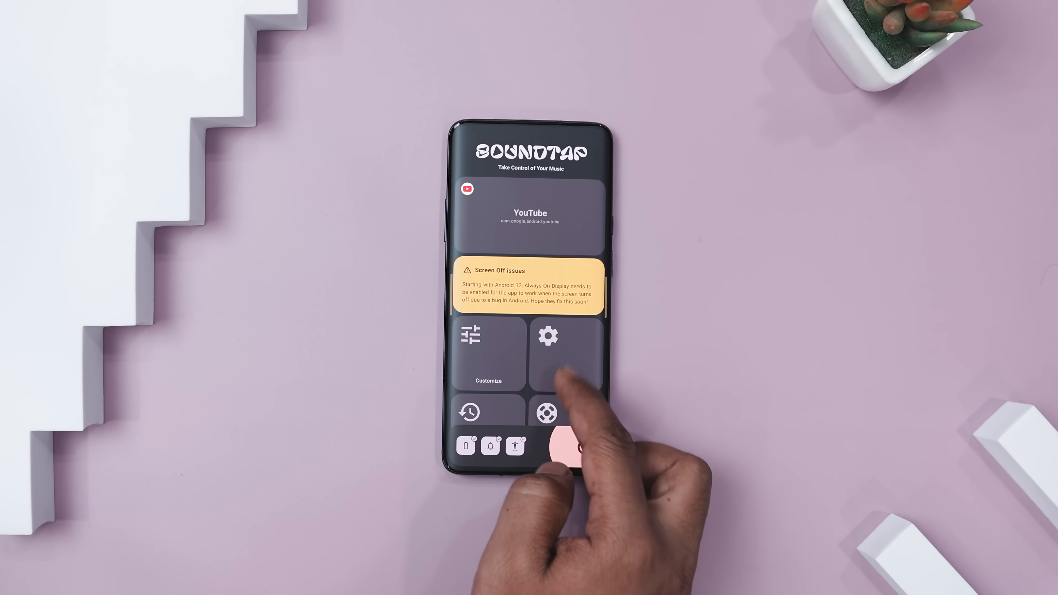
pyautogui.click(547, 337)
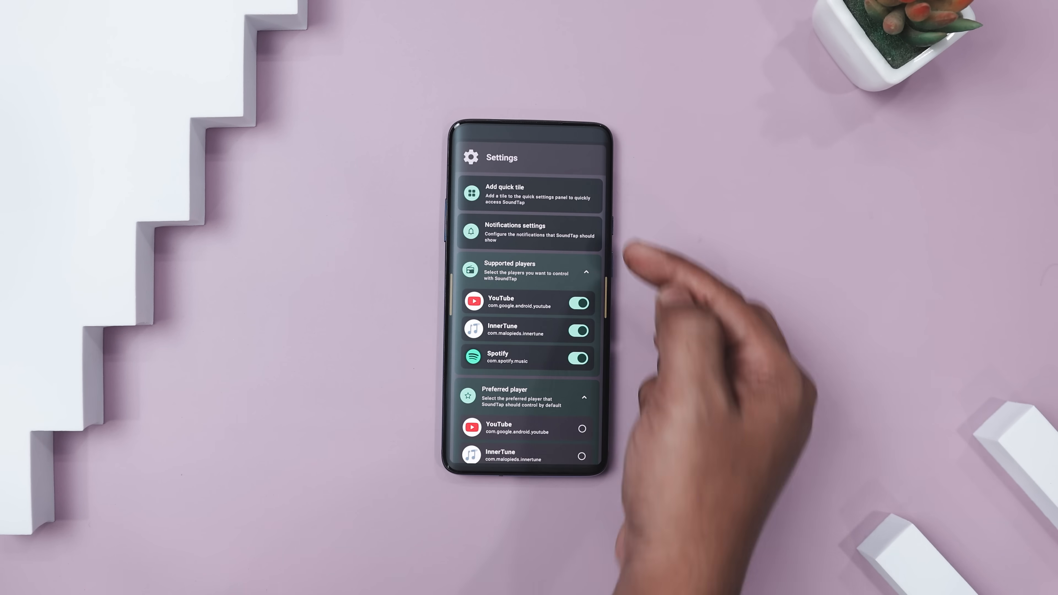